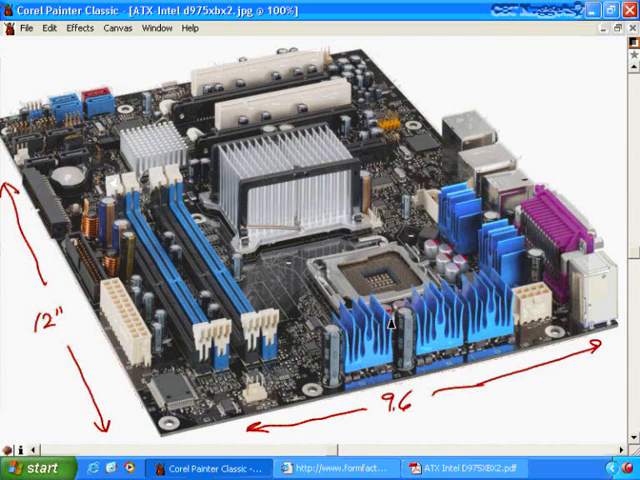
mouse_move(400, 350)
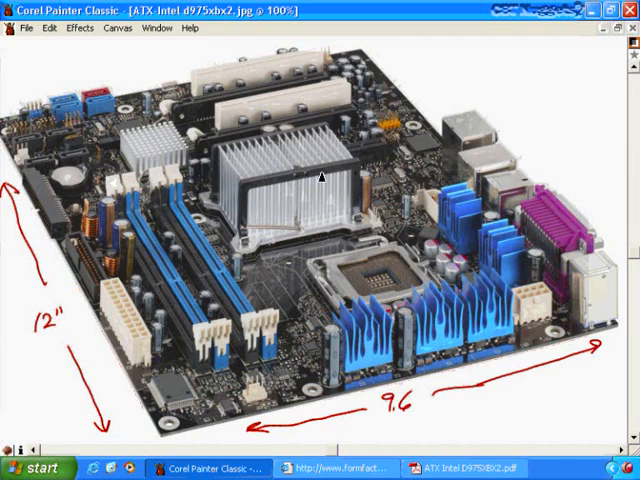
mouse_move(330, 207)
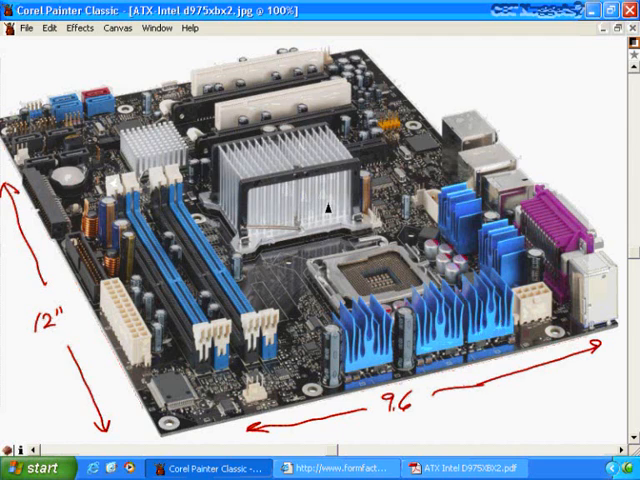
mouse_move(275, 235)
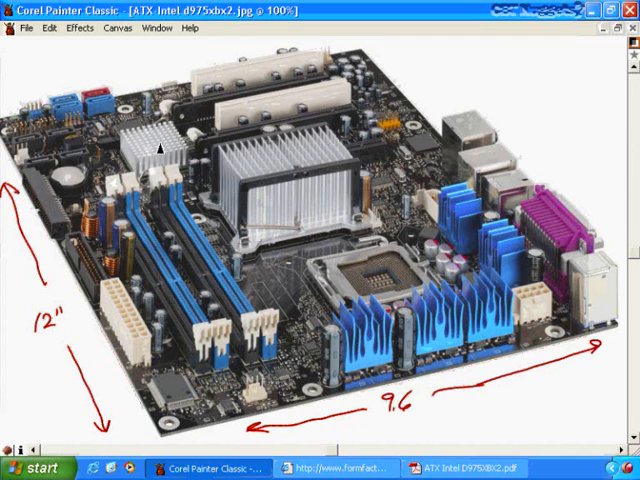
mouse_move(349, 302)
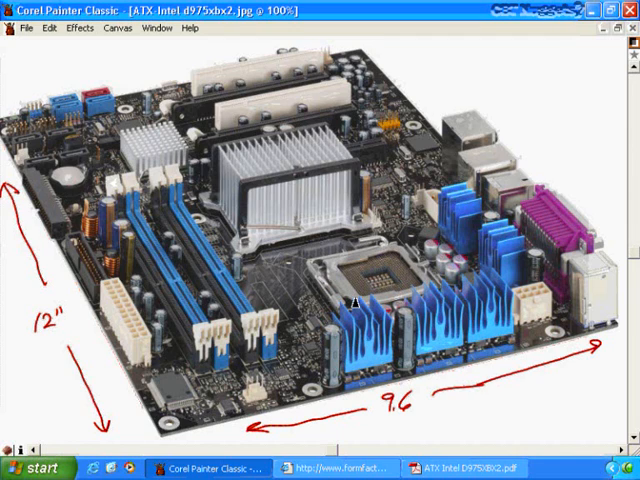
mouse_move(355, 305)
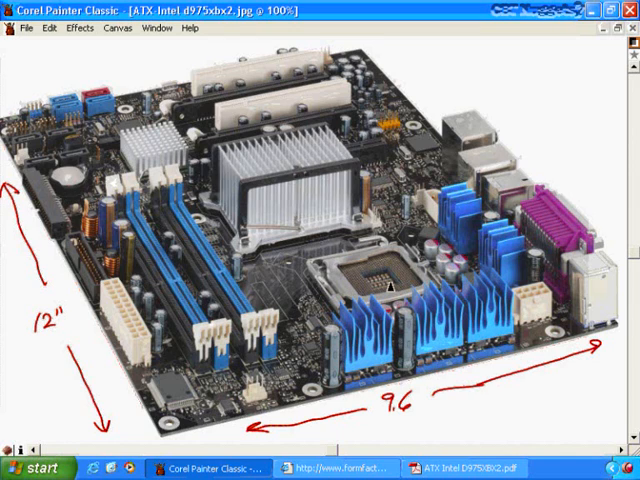
mouse_move(198, 282)
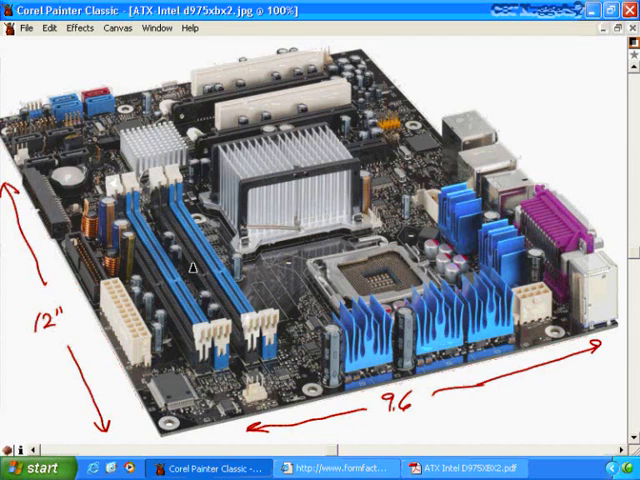
mouse_move(245, 342)
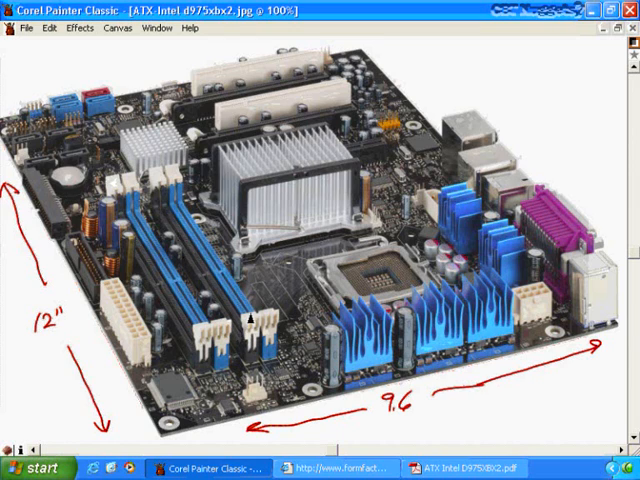
mouse_move(258, 330)
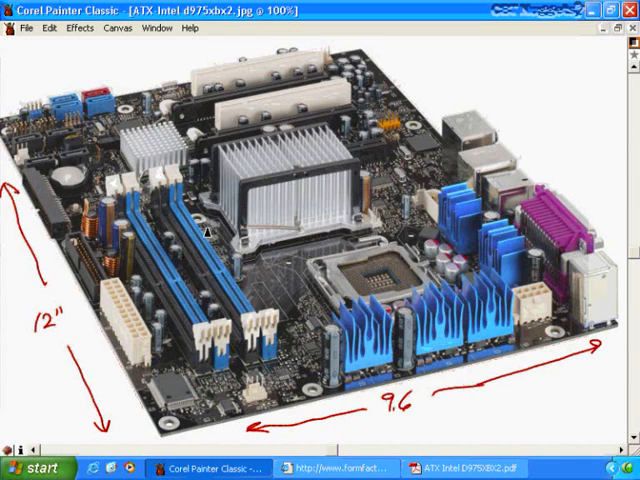
mouse_move(330, 108)
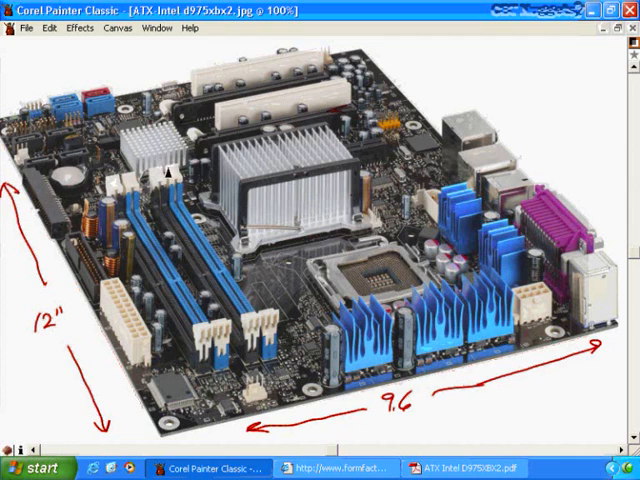
mouse_move(320, 207)
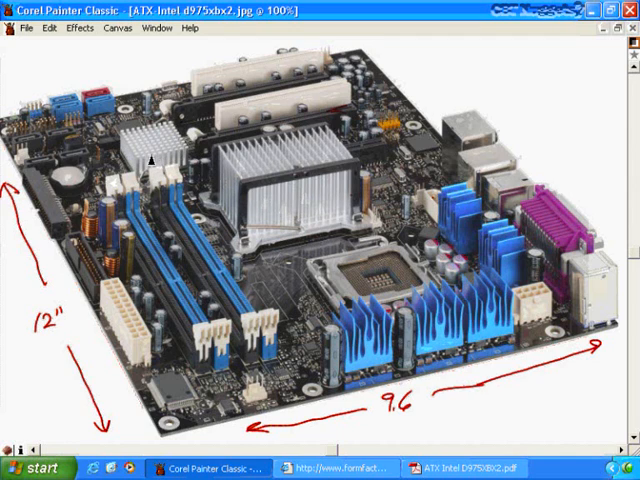
mouse_move(251, 202)
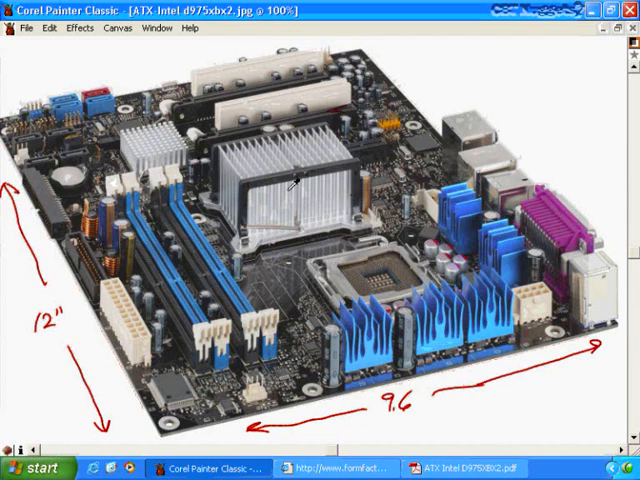
mouse_move(288, 196)
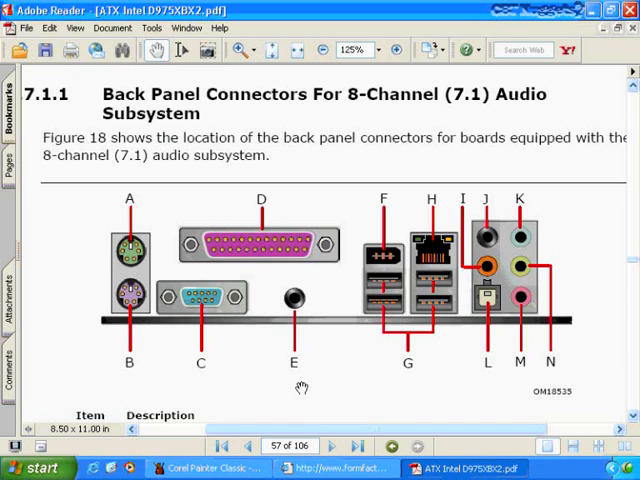
mouse_move(313, 295)
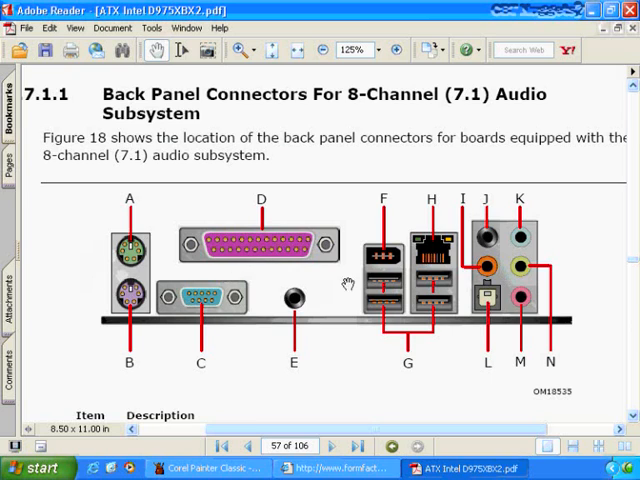
mouse_move(180, 335)
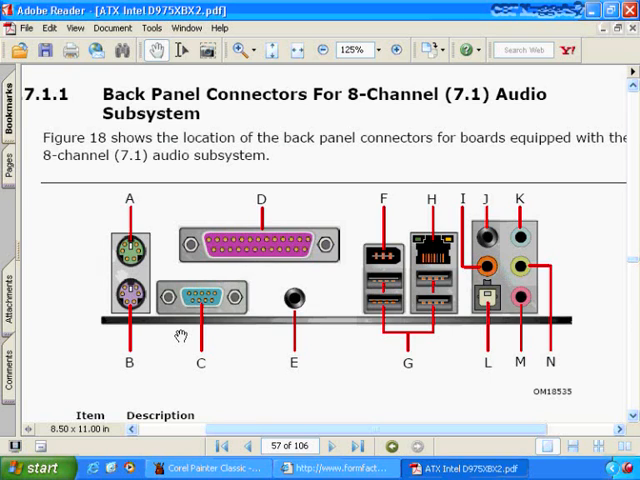
mouse_move(115, 278)
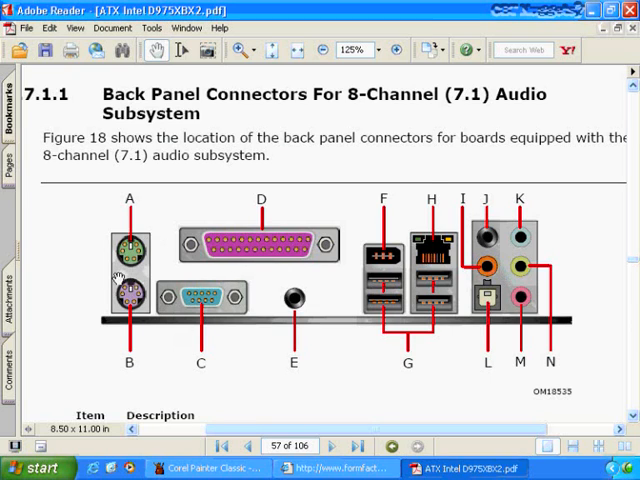
mouse_move(525, 272)
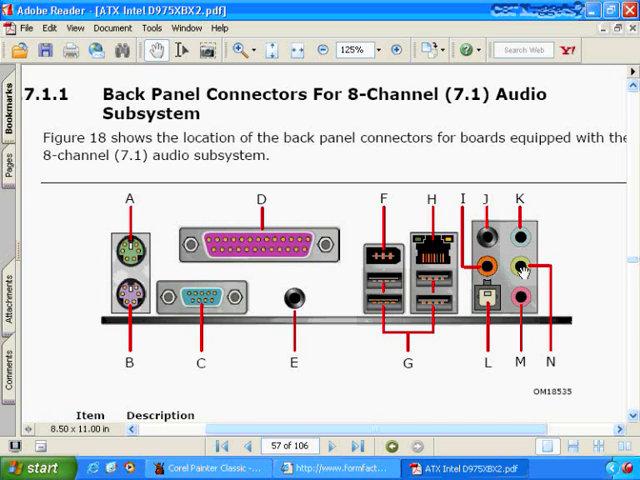
mouse_move(130, 290)
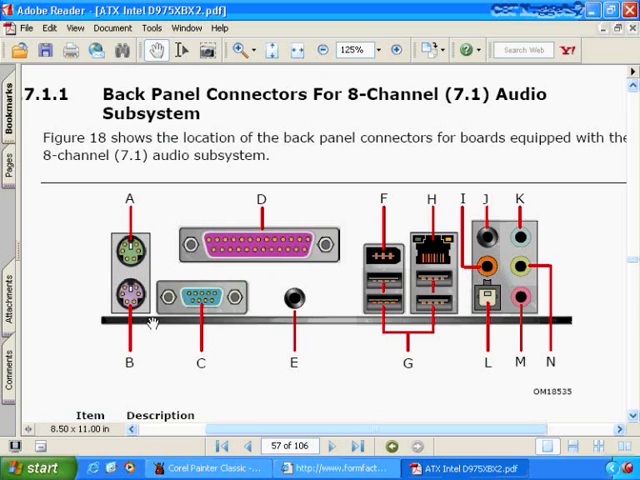
mouse_move(130, 250)
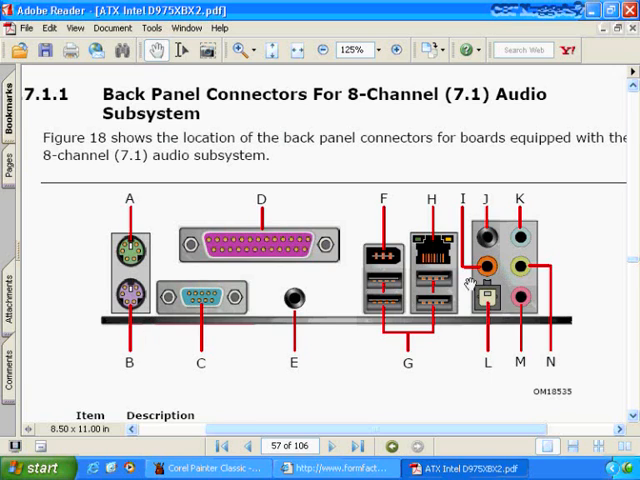
mouse_move(140, 270)
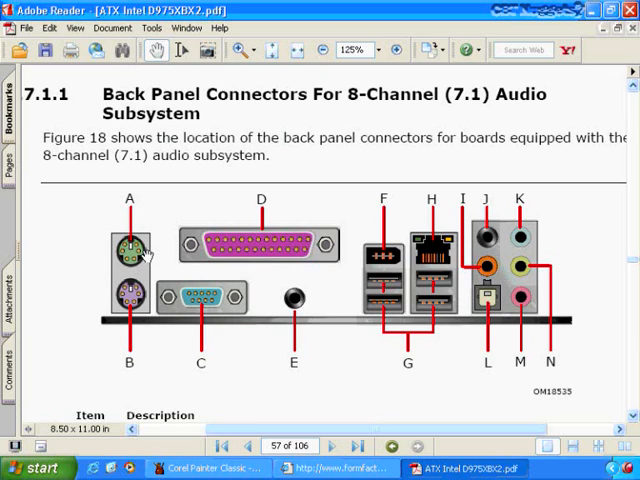
mouse_move(142, 311)
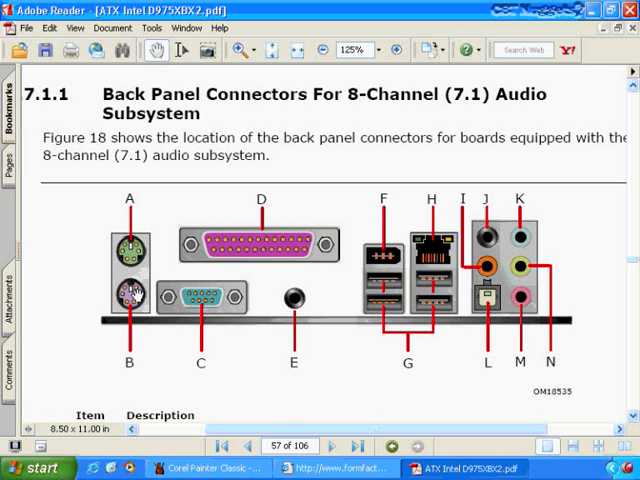
mouse_move(158, 262)
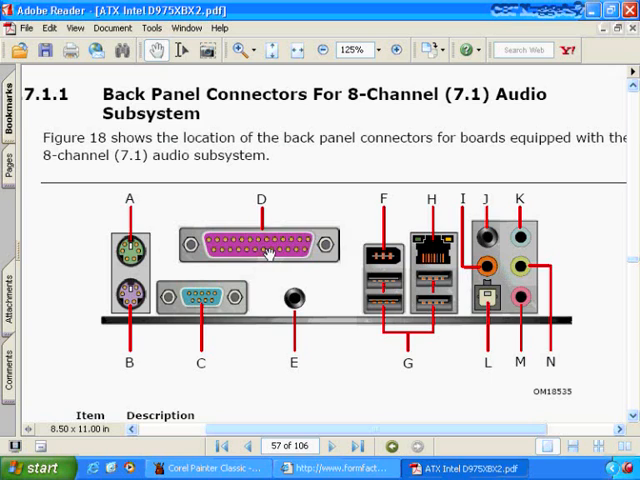
mouse_move(200, 295)
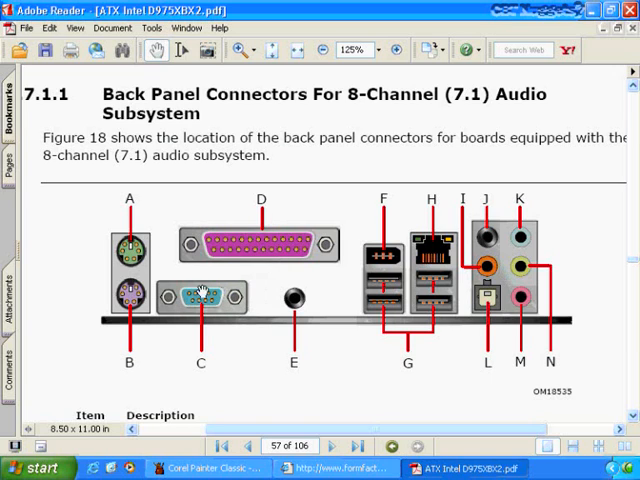
mouse_move(298, 312)
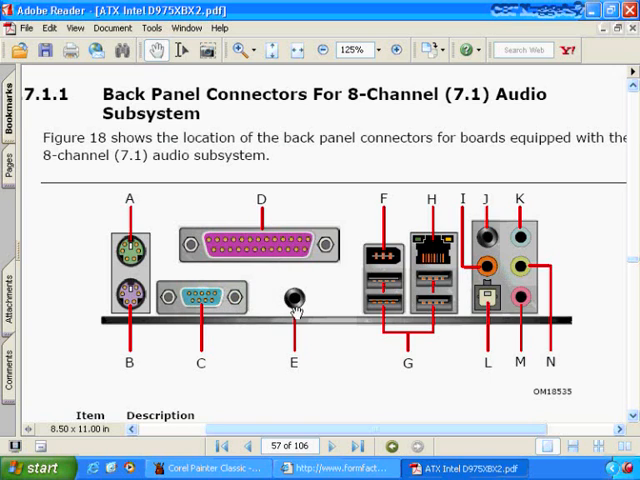
mouse_move(305, 315)
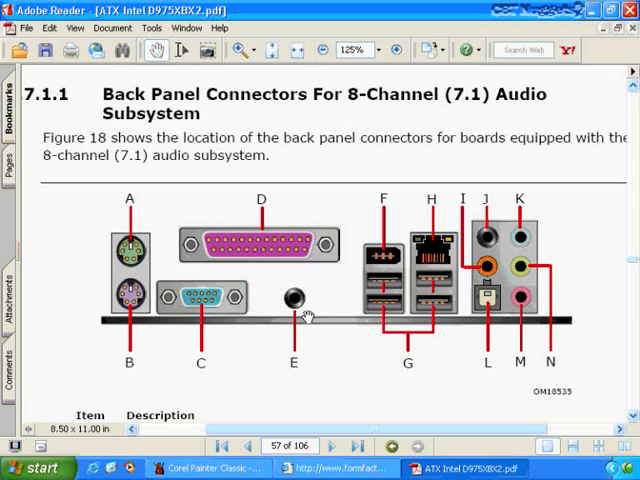
mouse_move(262, 312)
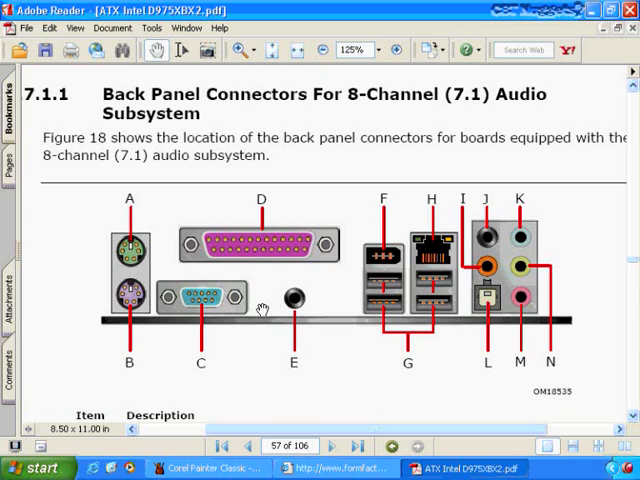
mouse_move(285, 310)
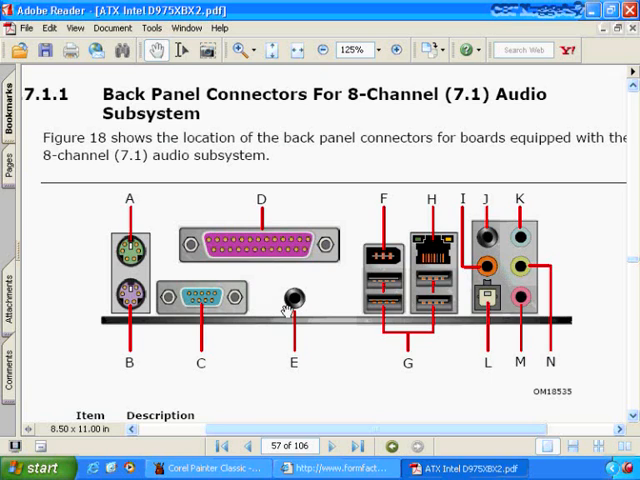
mouse_move(312, 310)
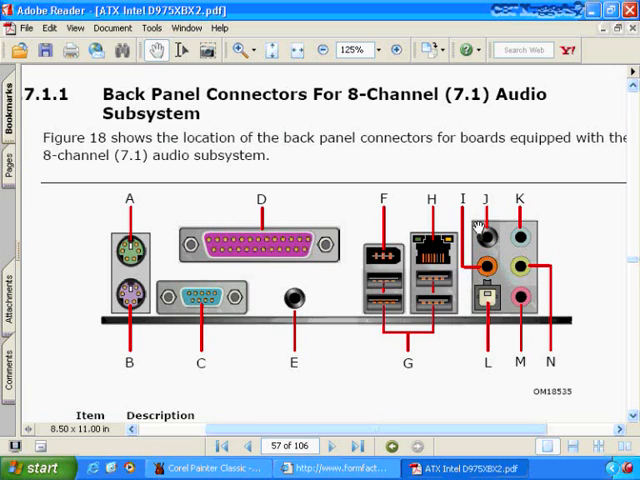
mouse_move(487, 310)
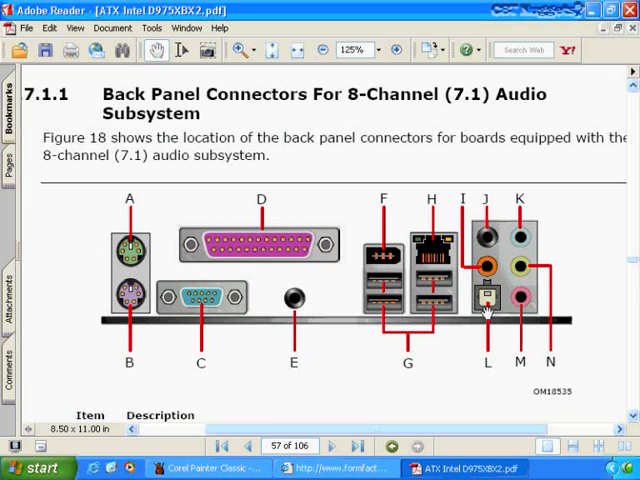
mouse_move(484, 278)
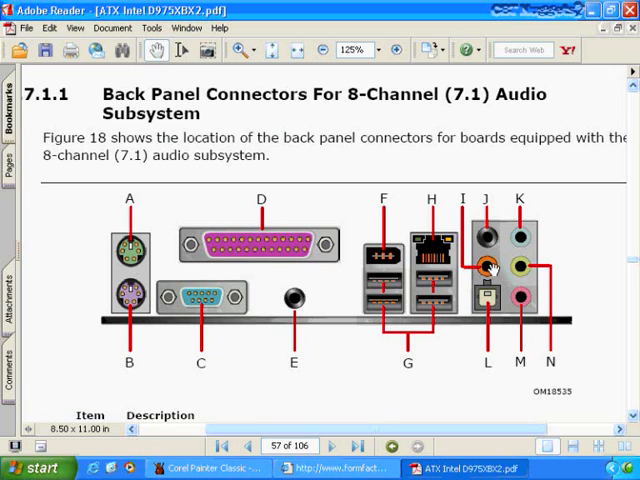
mouse_move(488, 310)
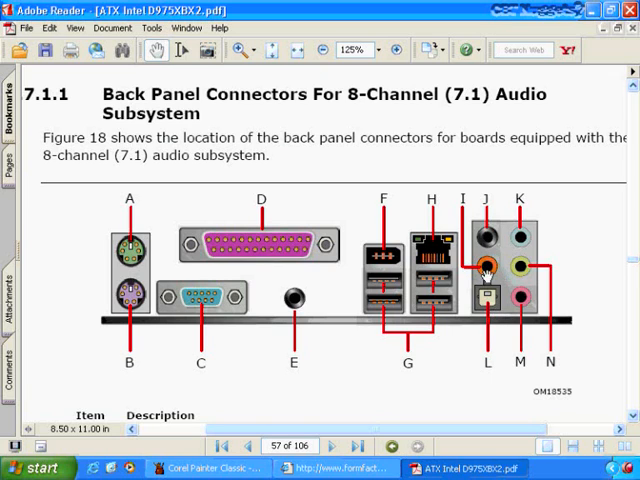
mouse_move(490, 320)
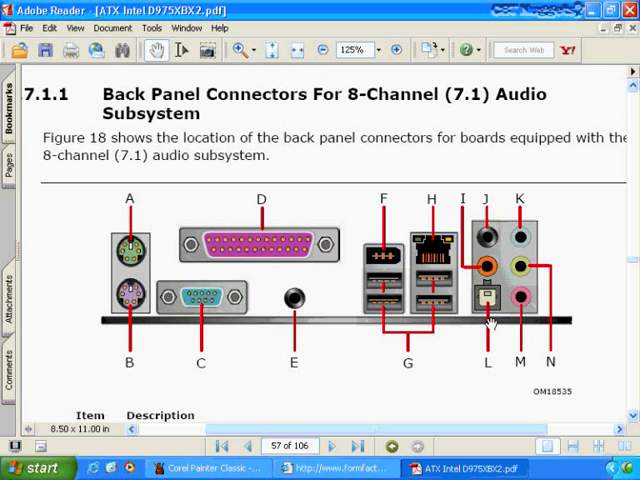
mouse_move(535, 320)
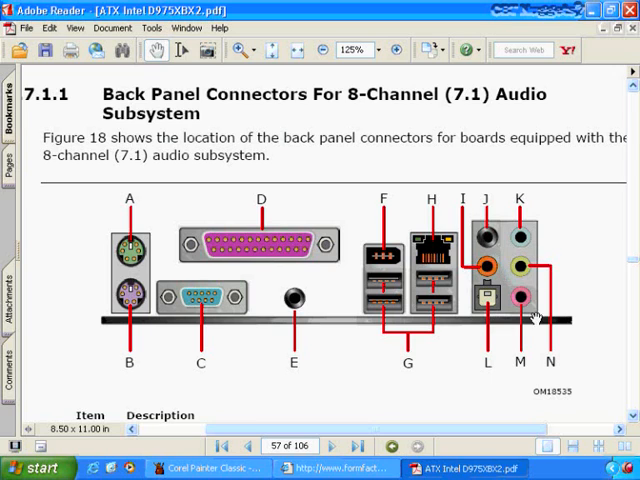
mouse_move(535, 240)
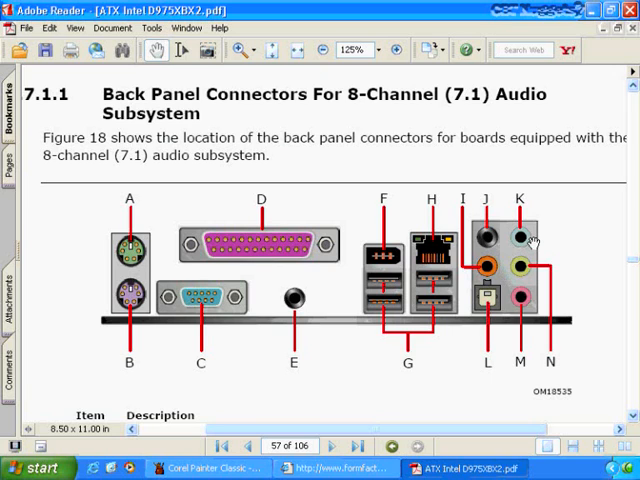
mouse_move(533, 280)
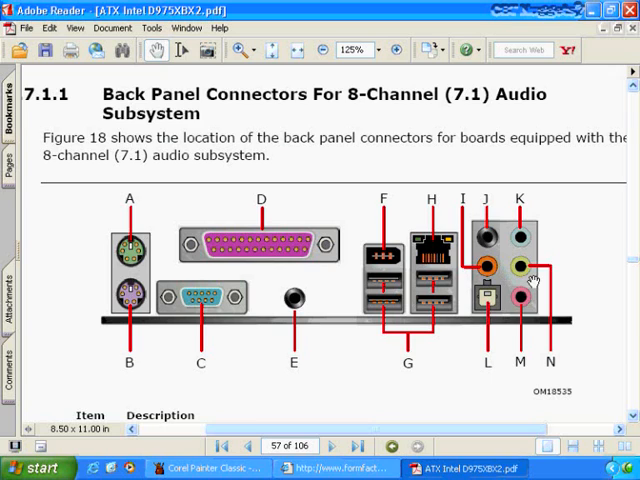
mouse_move(497, 310)
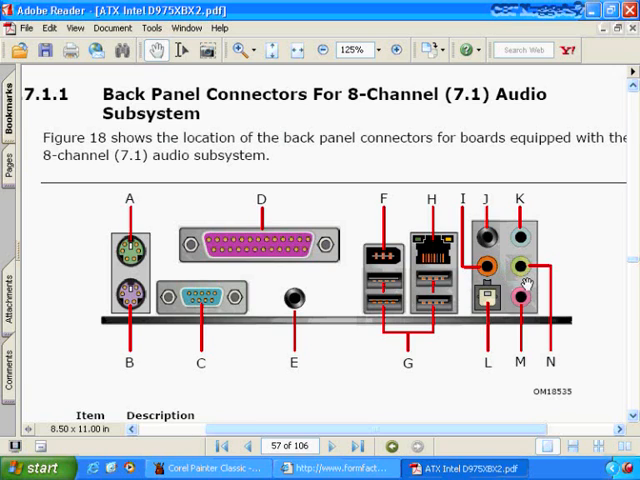
mouse_move(528, 312)
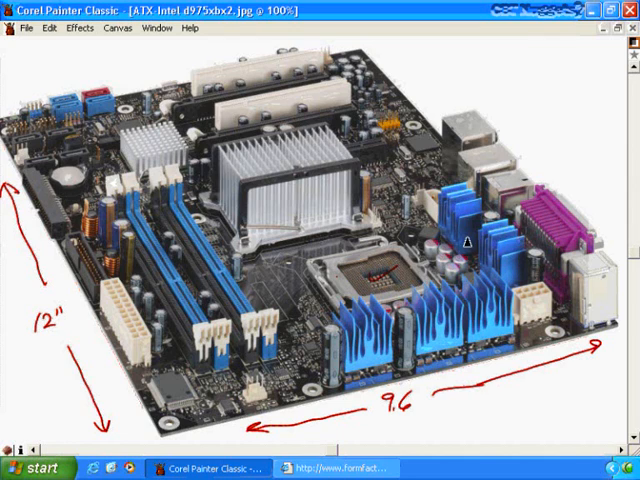
mouse_move(372, 283)
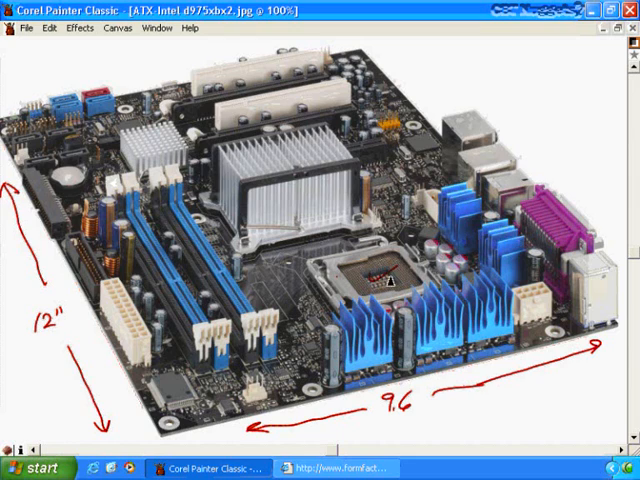
mouse_move(485, 160)
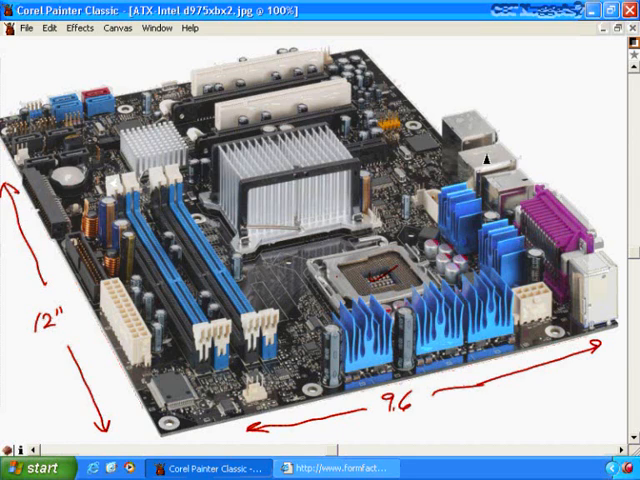
mouse_move(525, 205)
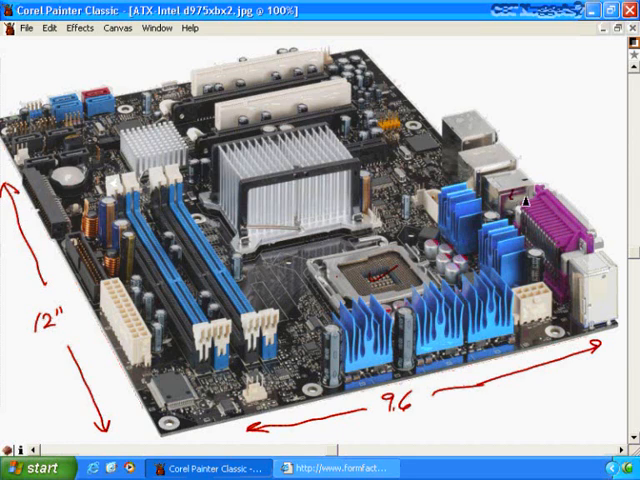